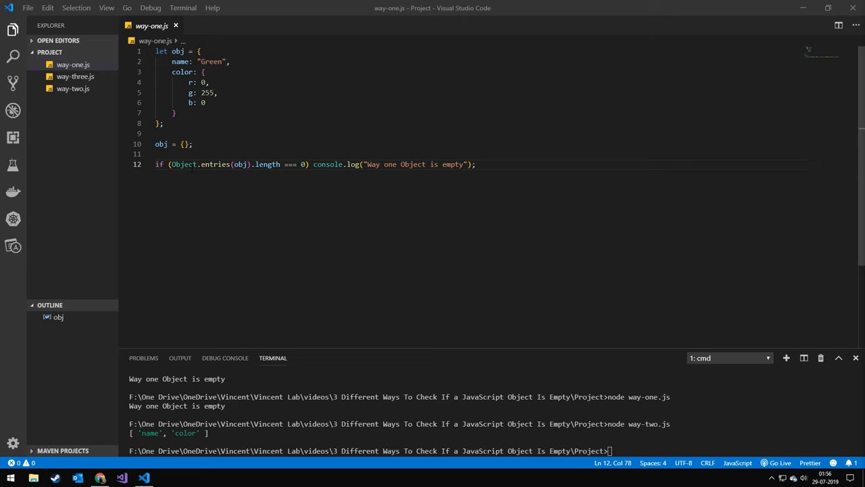
# - Review the Object.entries check on line 12 and run way-one.js, printing "Way one Object is empty"
pyautogui.doubleClick(213, 165)
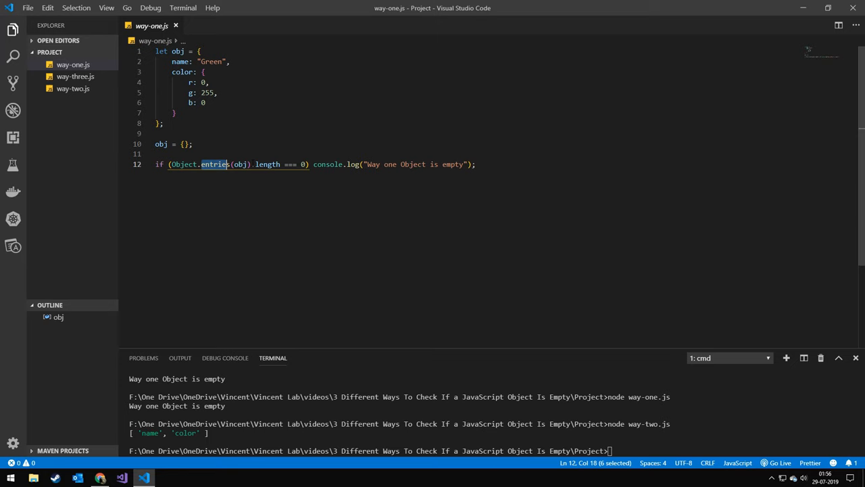
pyautogui.doubleClick(267, 165)
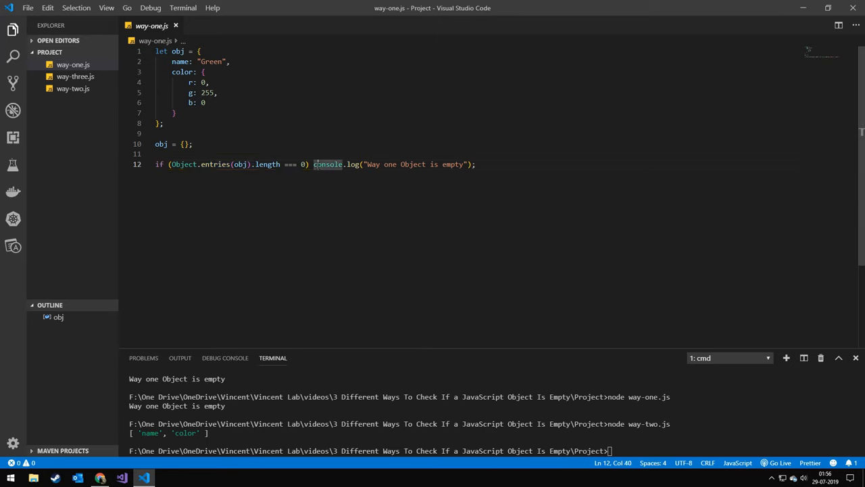
pyautogui.moveTo(313, 165); pyautogui.dragTo(467, 165)
pyautogui.write('node way-one.js')
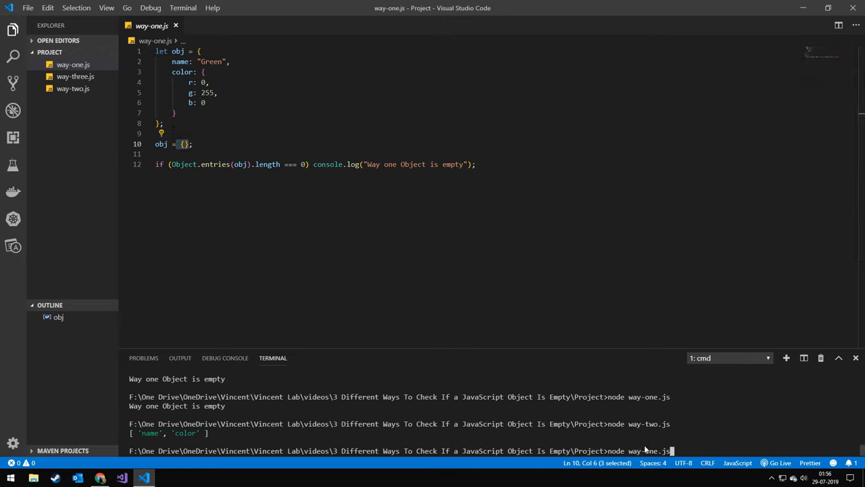
pyautogui.press('Return')
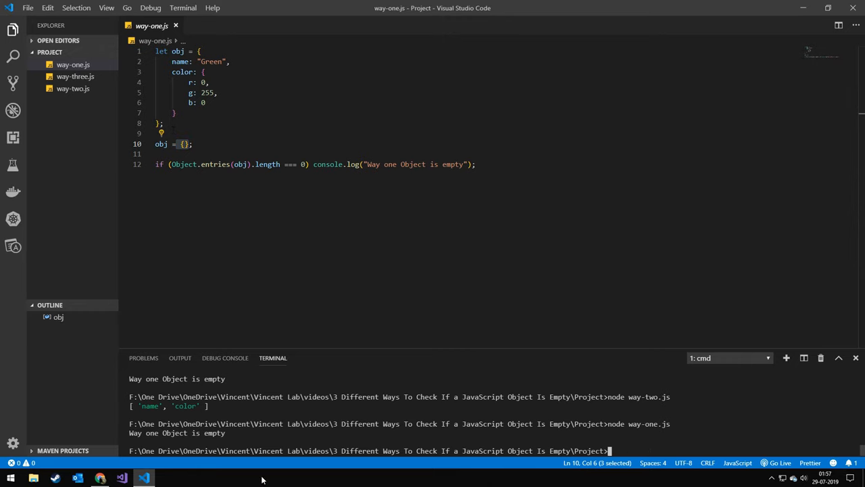
pyautogui.moveTo(178, 438)
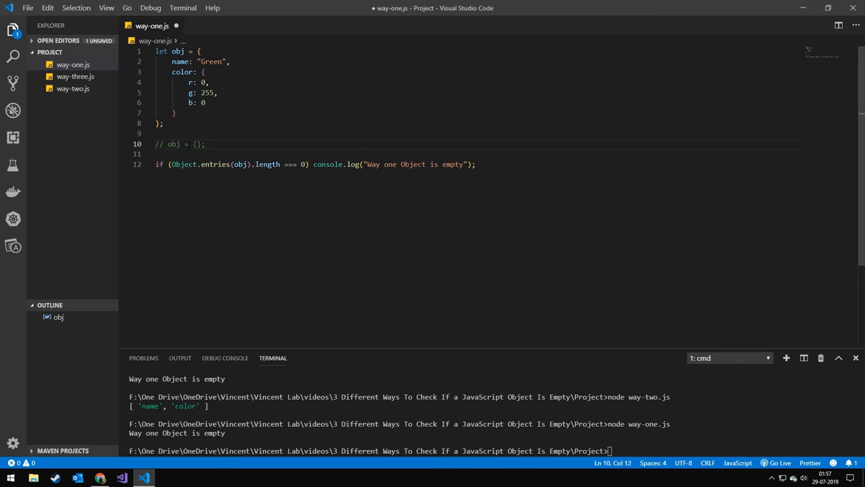
# - Rerun way-one.js with line 10 commented out, then change line 10 to obj = [] and save
pyautogui.press('ctrl+s')
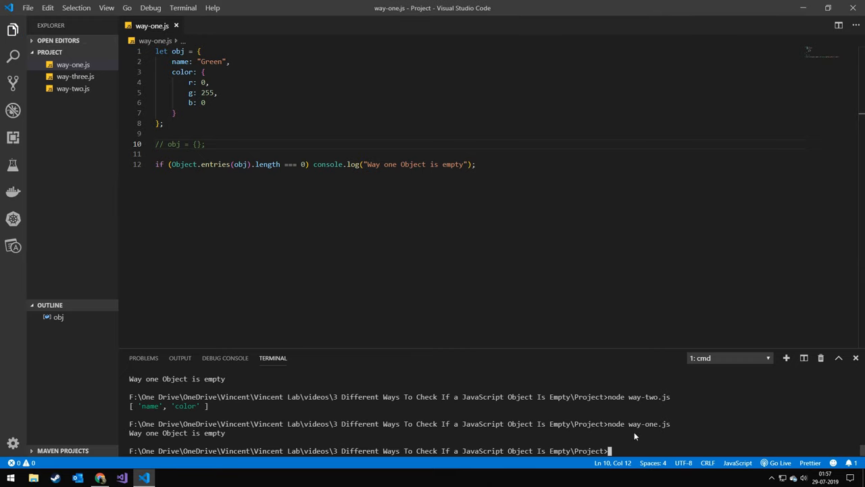
pyautogui.press('Return')
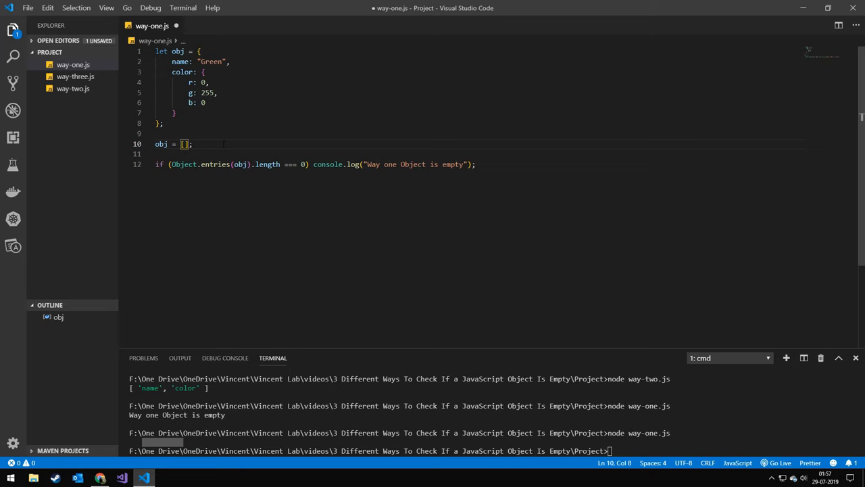
pyautogui.press('ctrl+s')
pyautogui.write('node way-one.js')
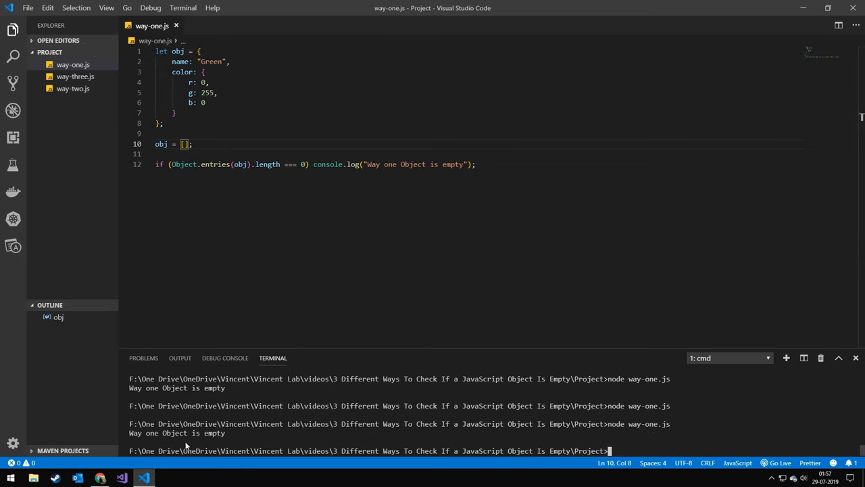
pyautogui.moveTo(246, 419)
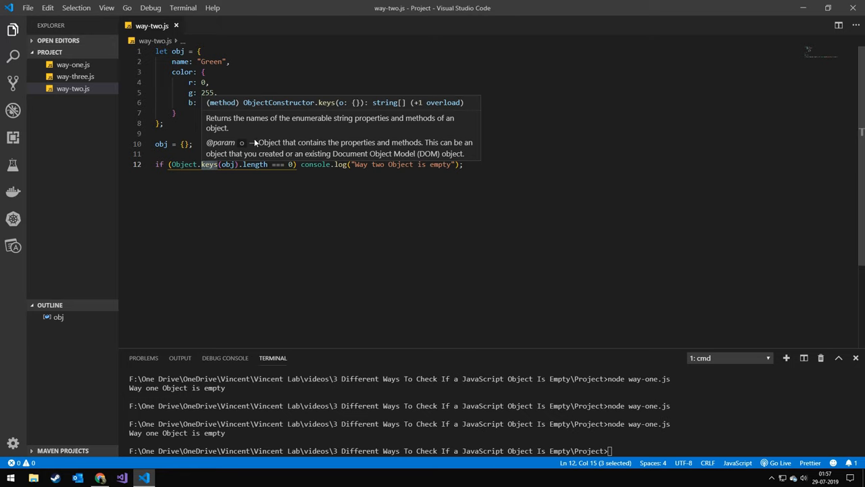
pyautogui.moveTo(255, 143)
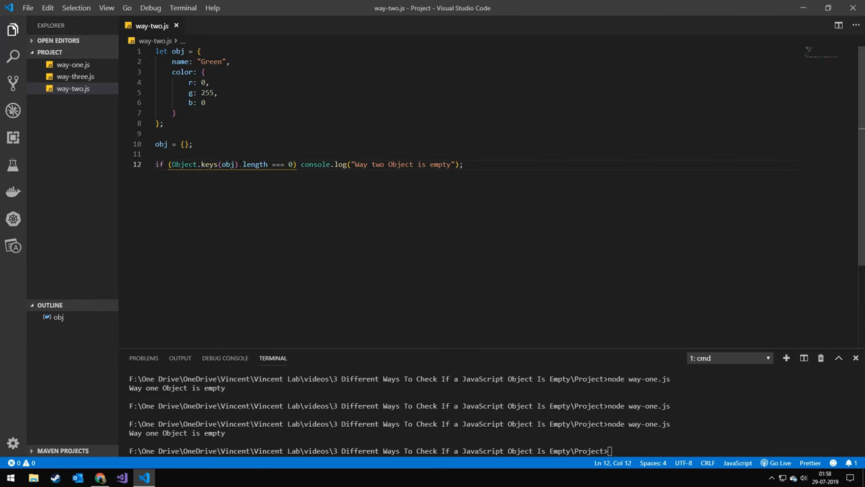
# - Inspect the Object.keys check on line 12 of way-two.js while its terminal run prints "Way two Object is empty"
pyautogui.doubleClick(281, 165)
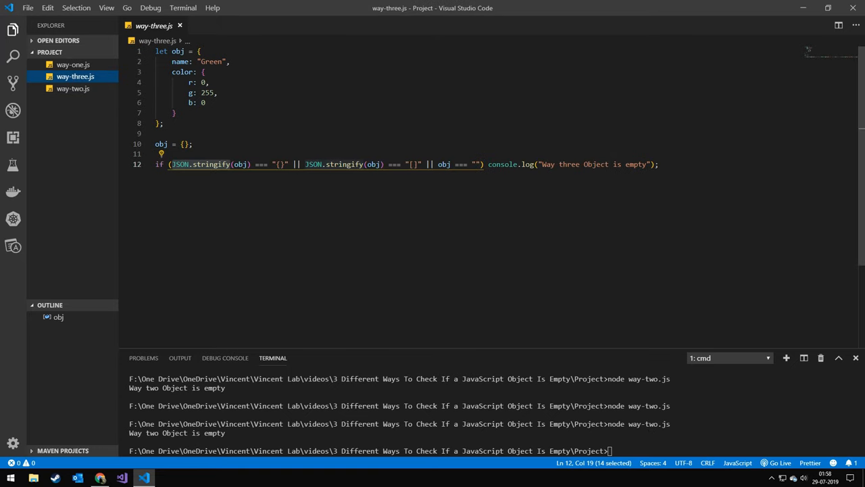
# - Run node way-three.js so the JSON.stringify check prints "Way three Object is empty"
pyautogui.click(206, 165)
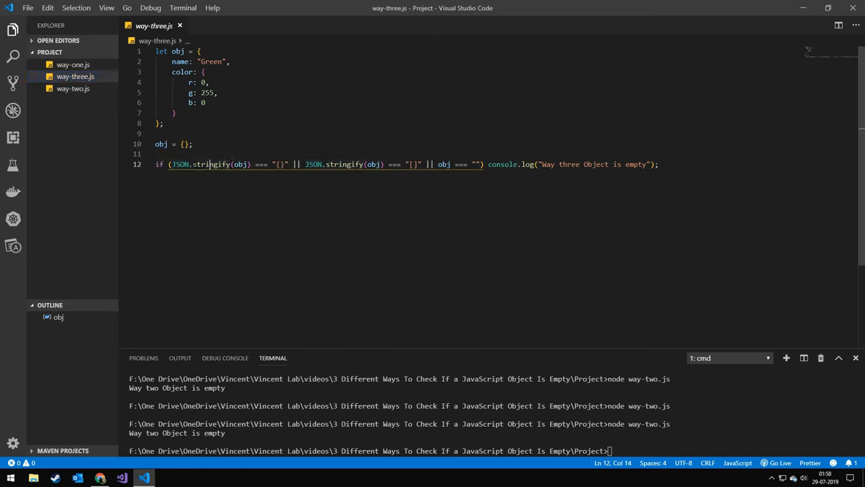
pyautogui.doubleClick(211, 165)
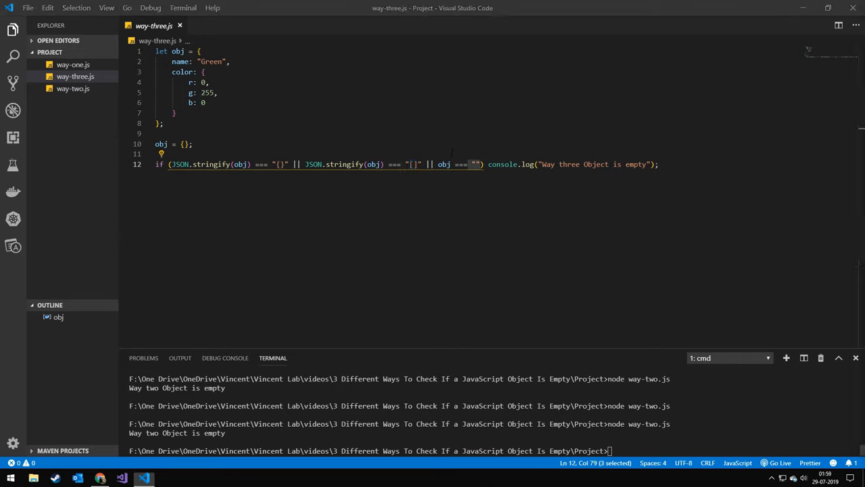
pyautogui.write('node way-three.js')
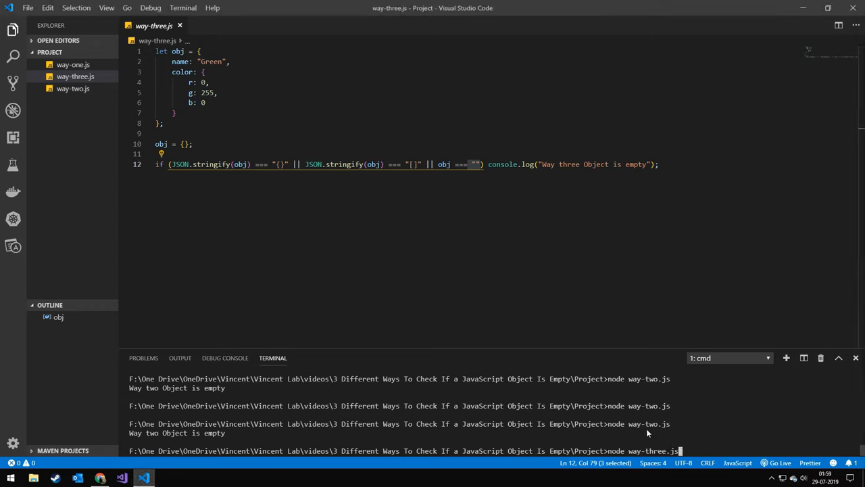
pyautogui.press('Return')
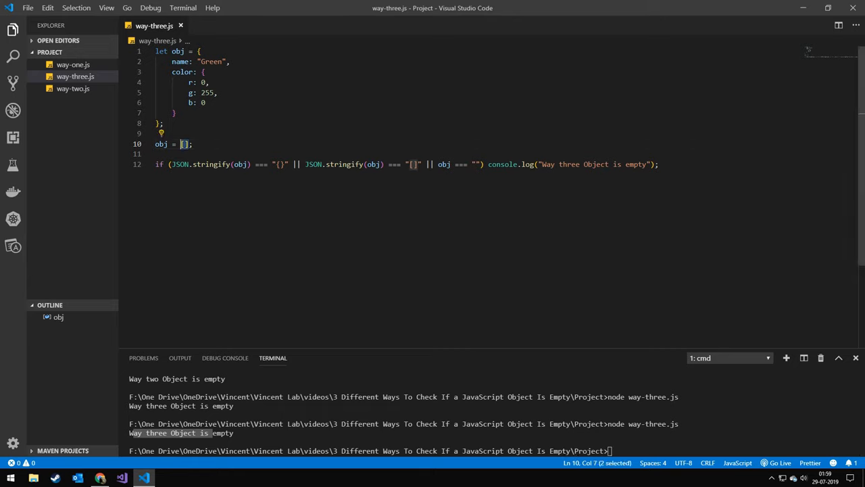
# - Change obj on line 10 to "", then 7, then delete the value
pyautogui.write('""')
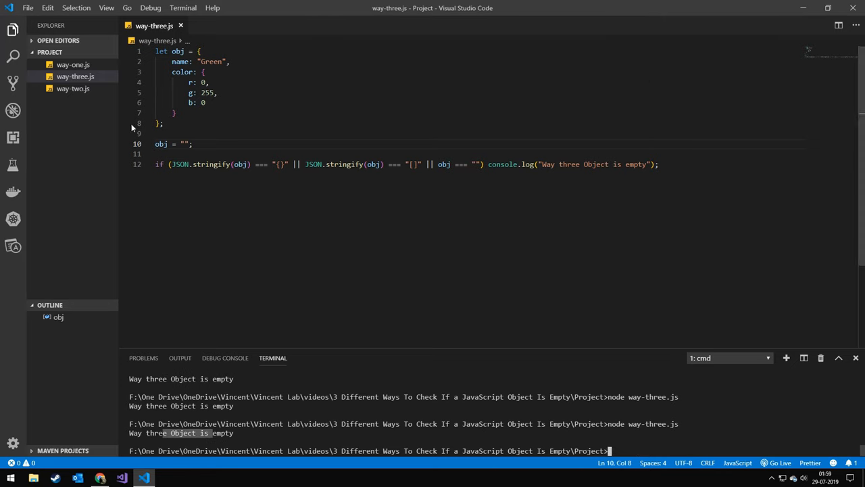
pyautogui.write('7')
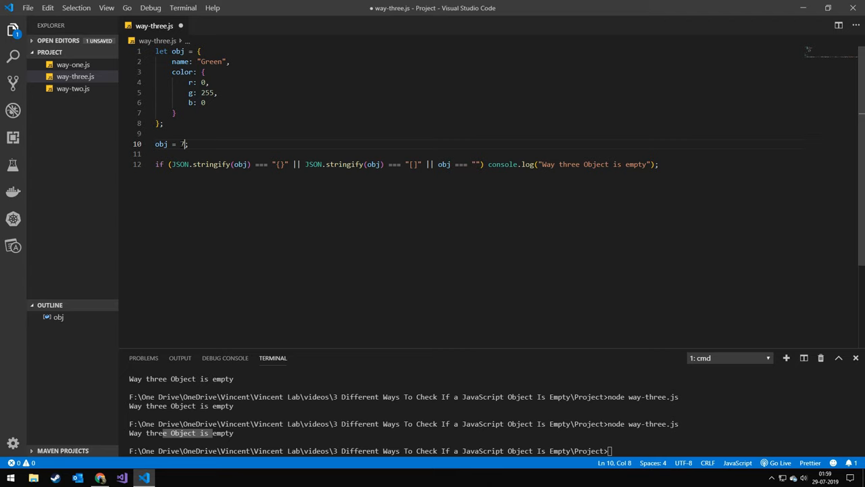
pyautogui.press('Backspace')
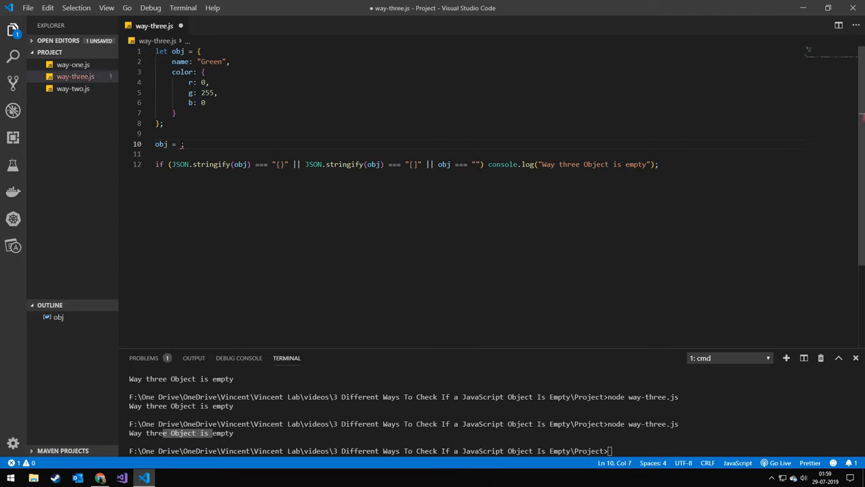